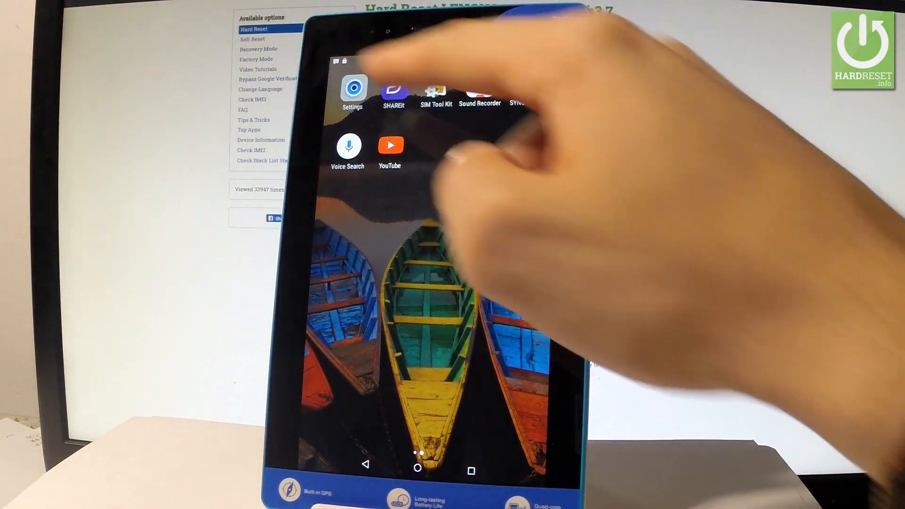
# Go to Settings > More > Tethering & portable hotspot.
pyautogui.click(353, 92)
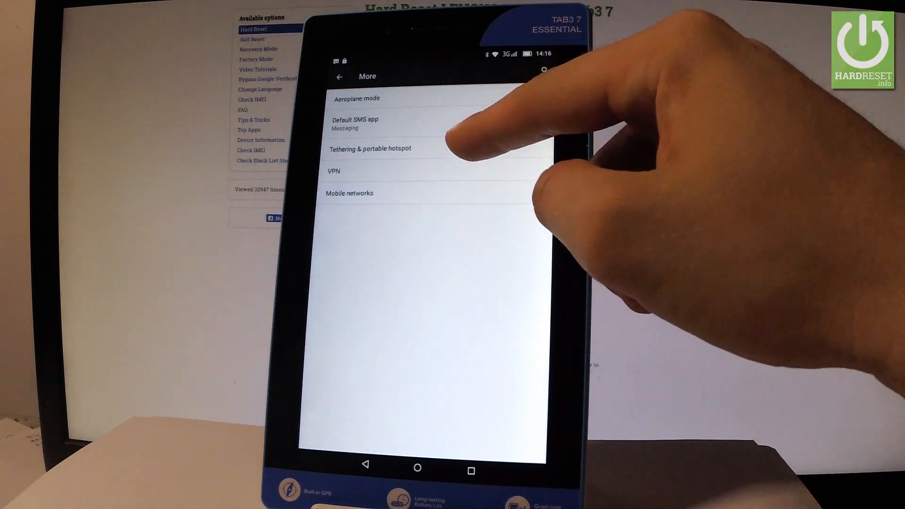
pyautogui.click(370, 149)
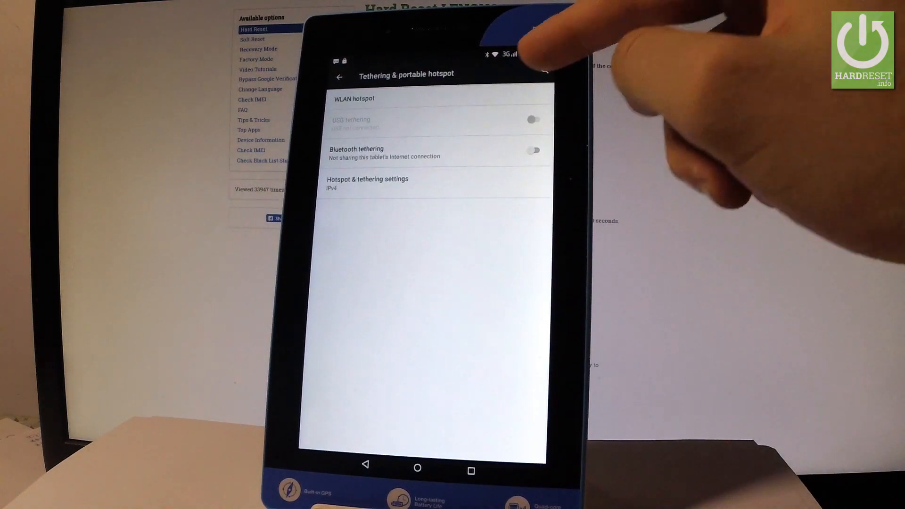
# Switch the WLAN hotspot on and bring up its network setup details.
pyautogui.click(353, 98)
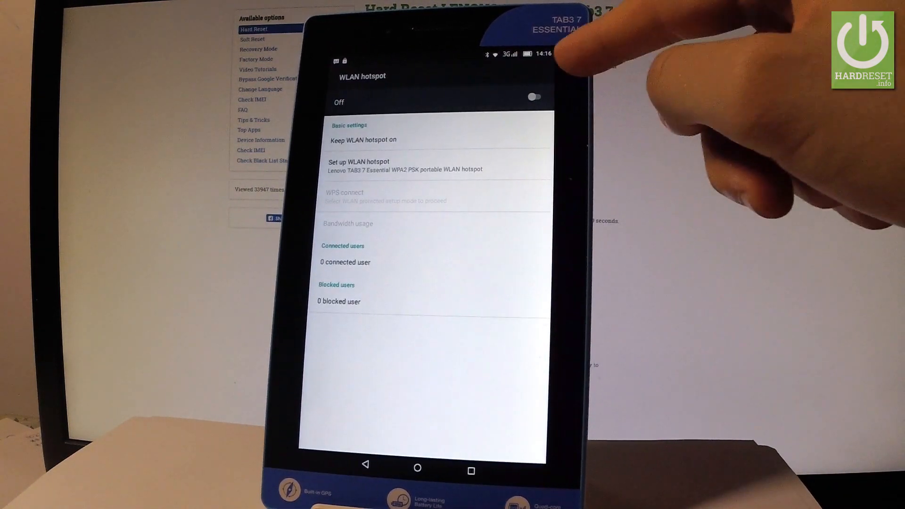
pyautogui.click(533, 97)
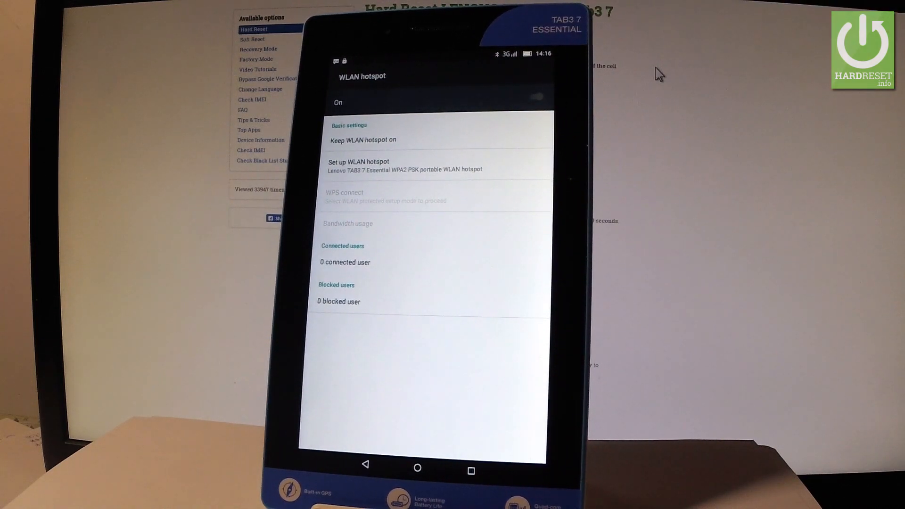
pyautogui.click(535, 96)
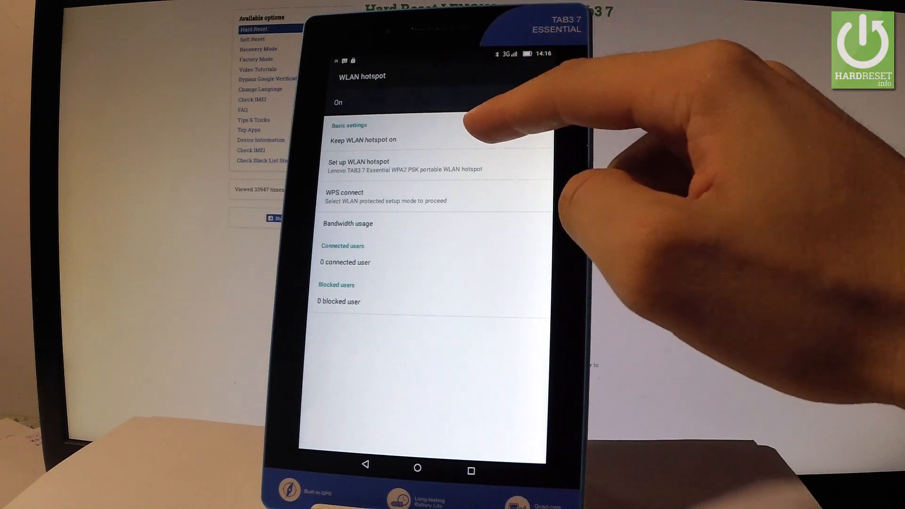
pyautogui.click(363, 139)
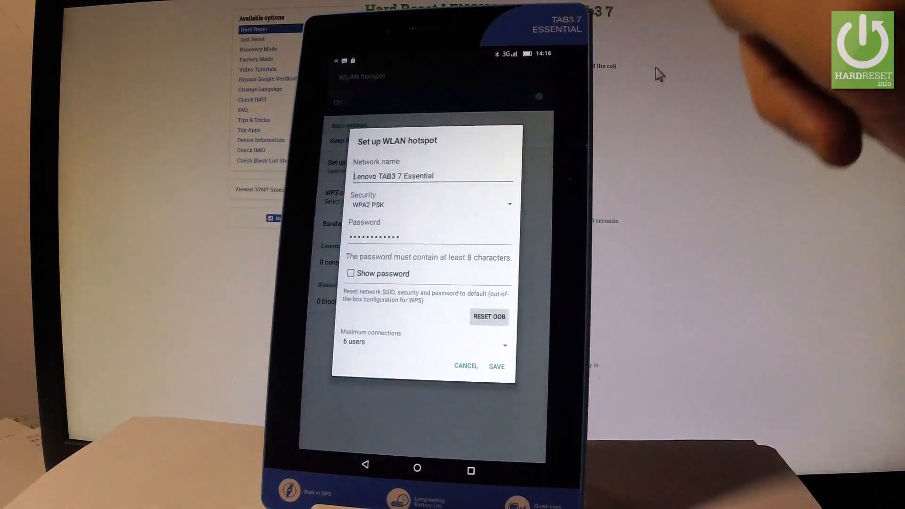
# Save the hotspot as 'Lenovo TAB3 7 Essential' with WPA2 PSK security.
pyautogui.click(431, 176)
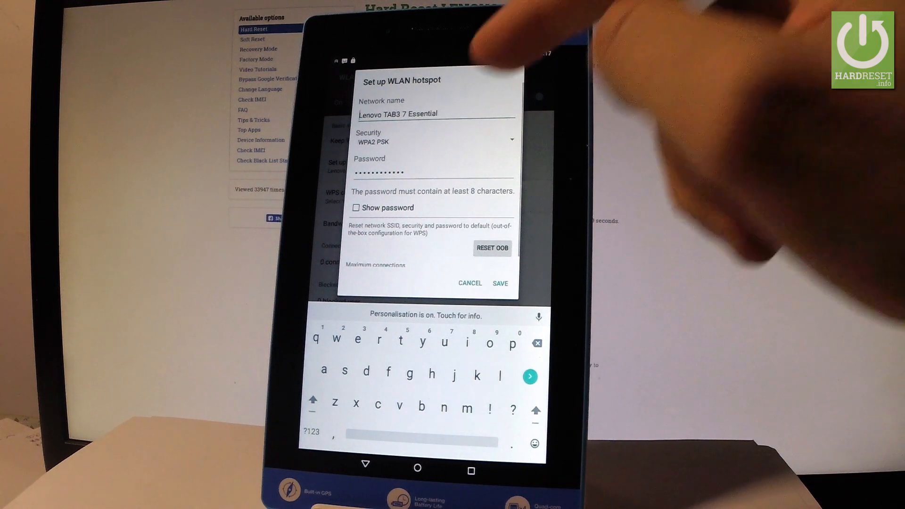
pyautogui.click(357, 208)
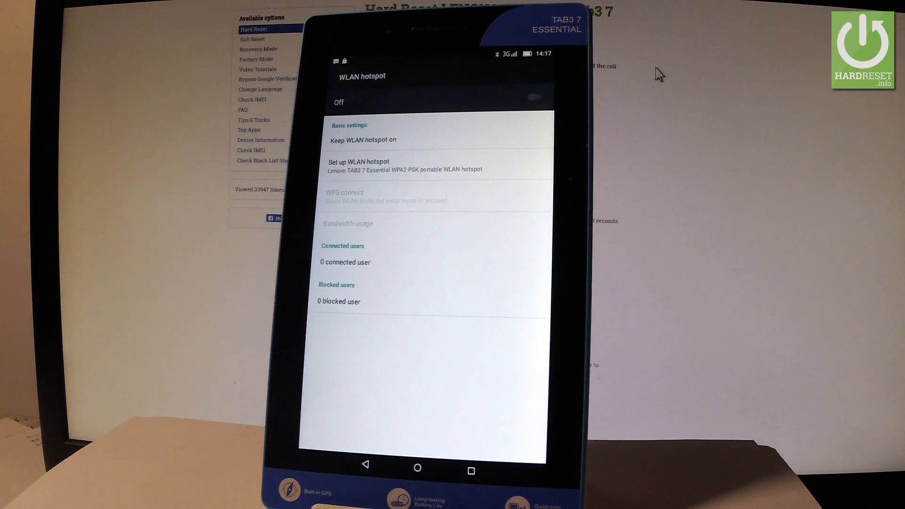
pyautogui.click(533, 96)
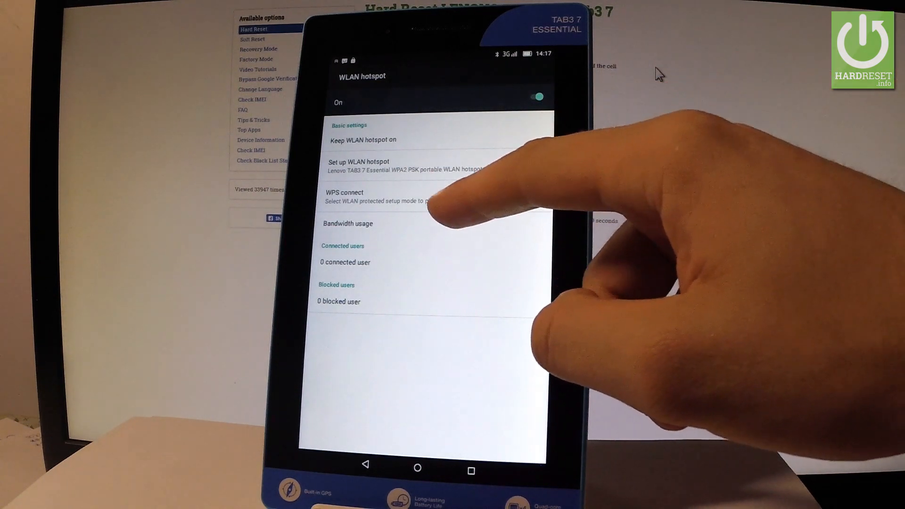
pyautogui.click(347, 223)
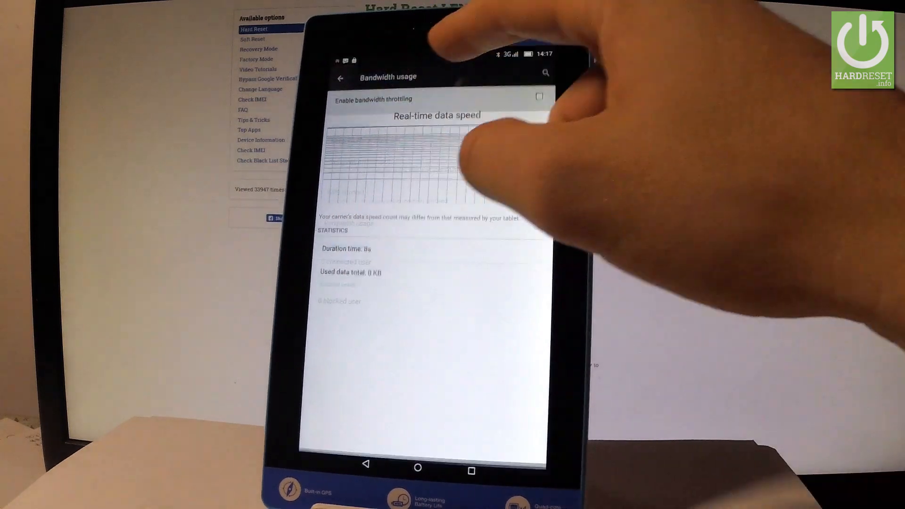
pyautogui.click(339, 78)
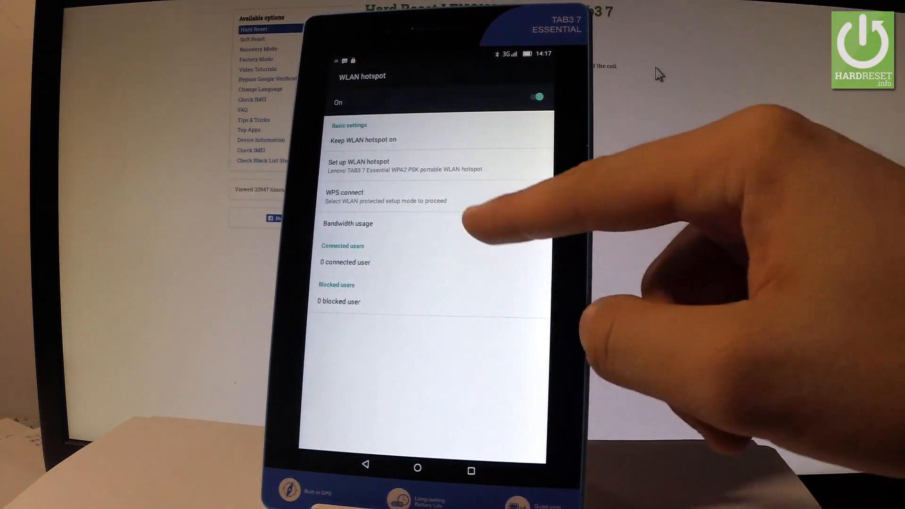
pyautogui.moveTo(445, 289)
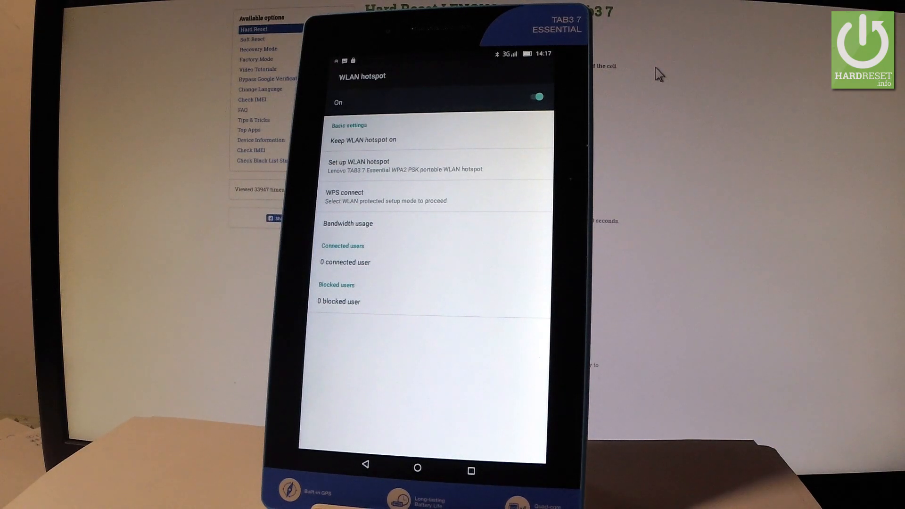
pyautogui.click(536, 96)
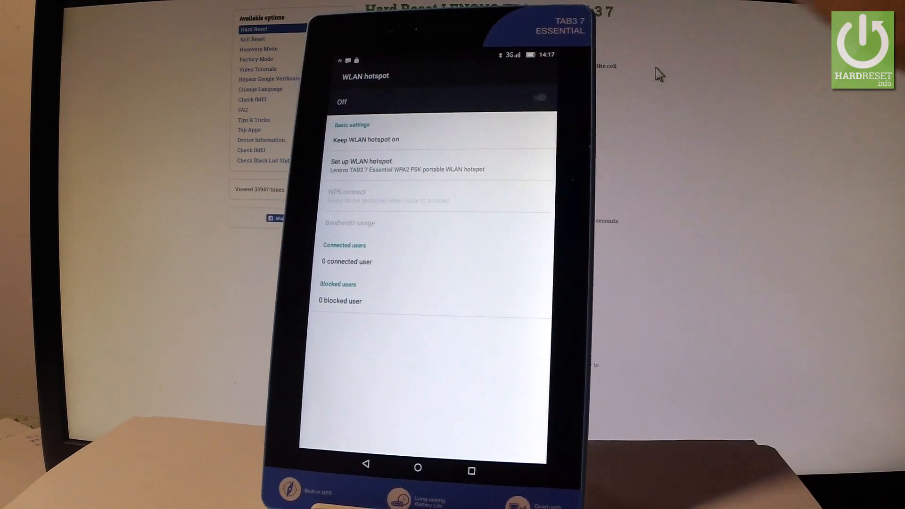